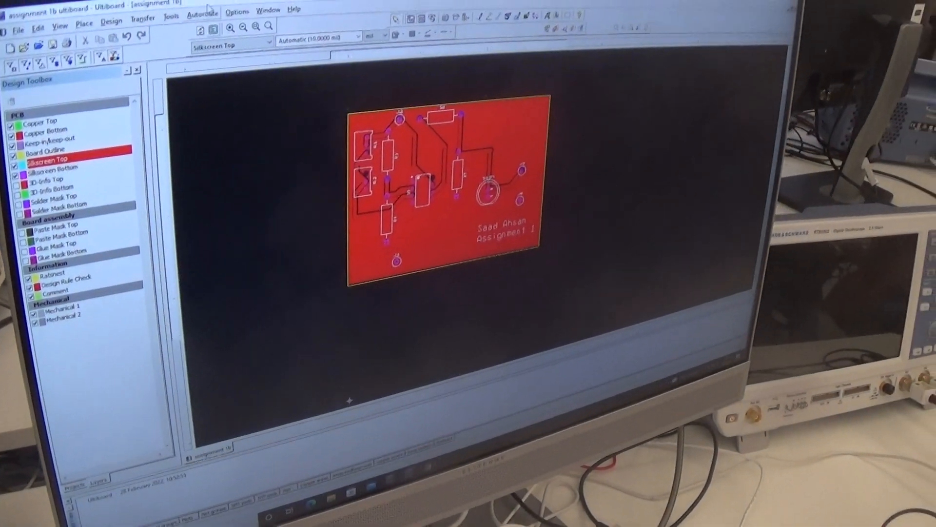
# Render the laid-out PCB in 3D via Tools > View 3D.
pyautogui.click(172, 16)
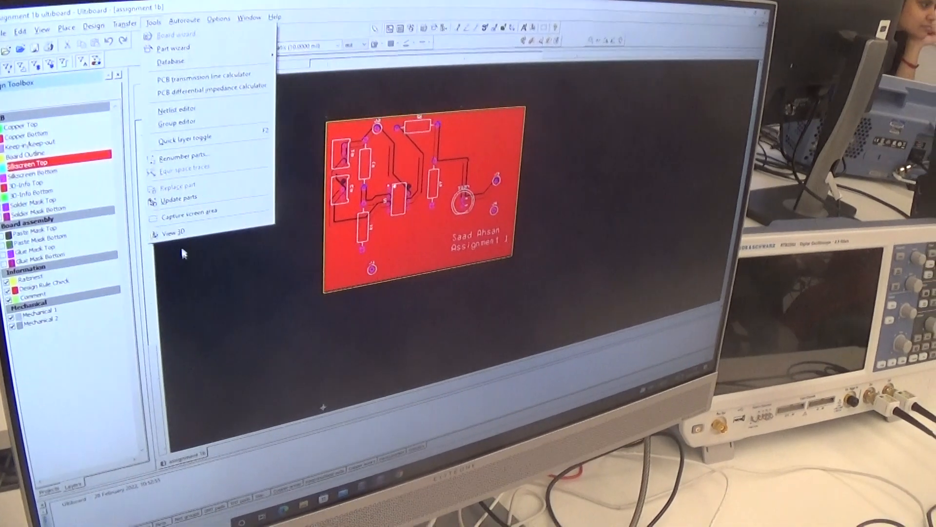
pyautogui.click(173, 232)
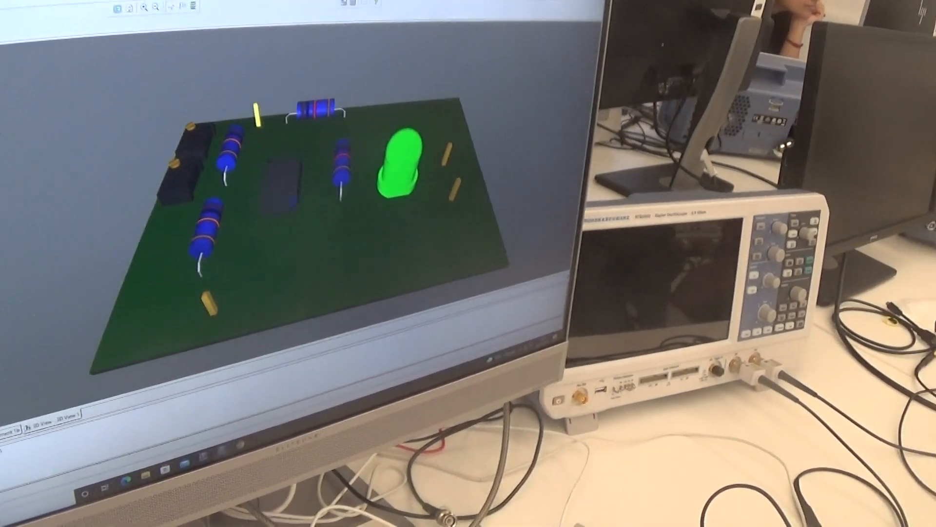